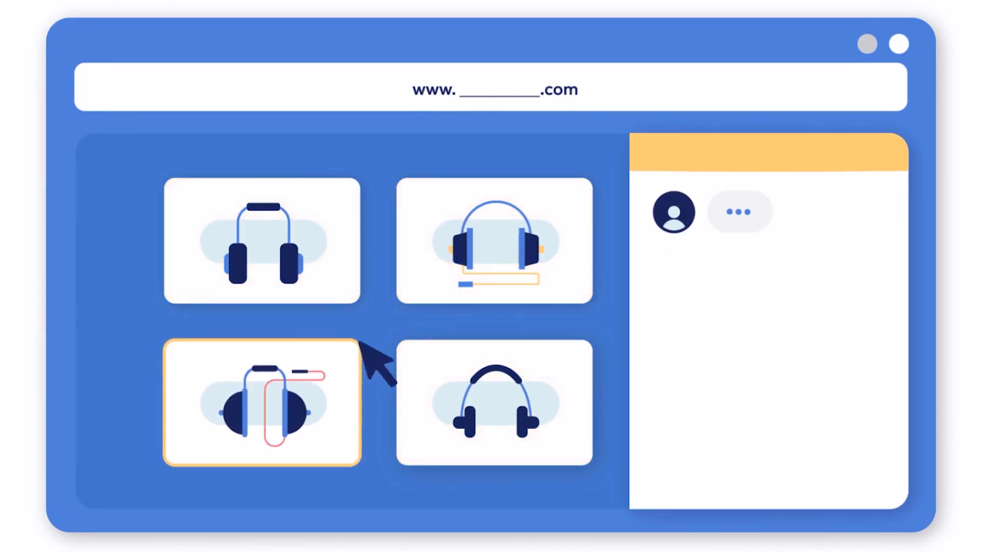
Advance the animation until the chat recommends a headphone and the bottom-right product card highlights.
click(494, 403)
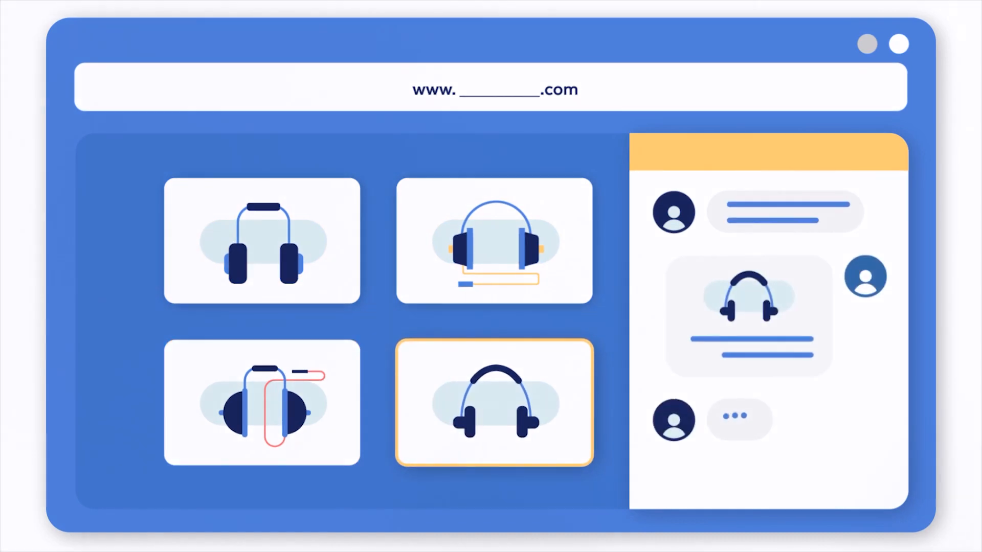